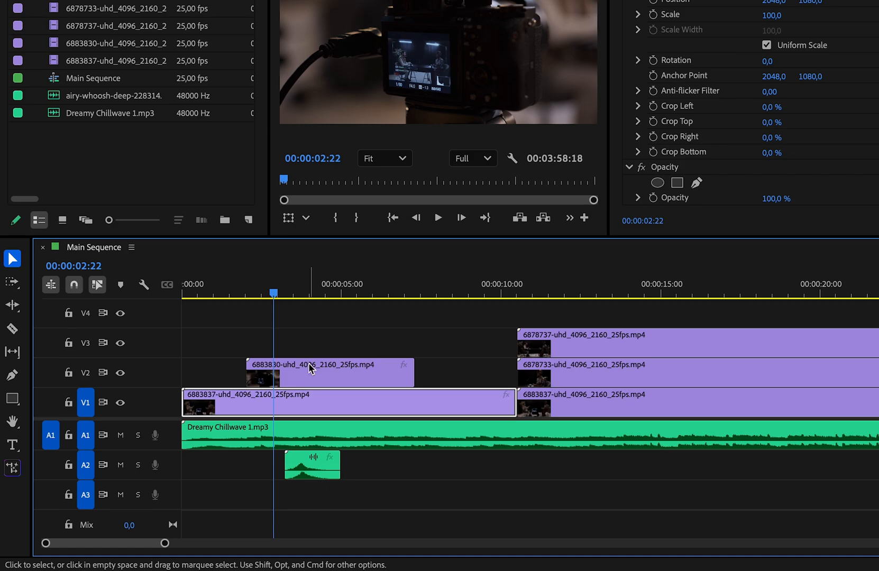
Step: Disable then re-enable the short 6883830 clip on V2 via its context menu, then select the A2 sound effect
{"action": "right_click", "coordinate": [310, 371]}
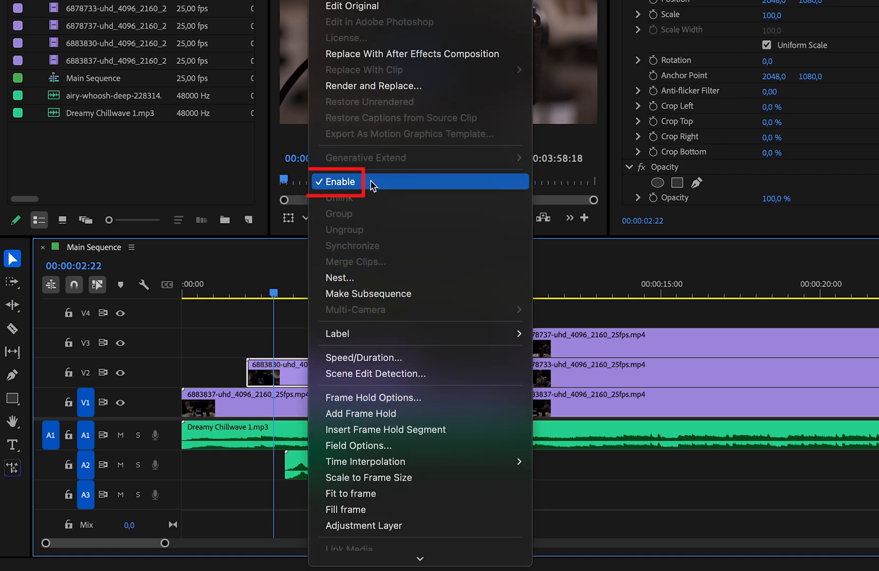
{"action": "left_click", "coordinate": [338, 181]}
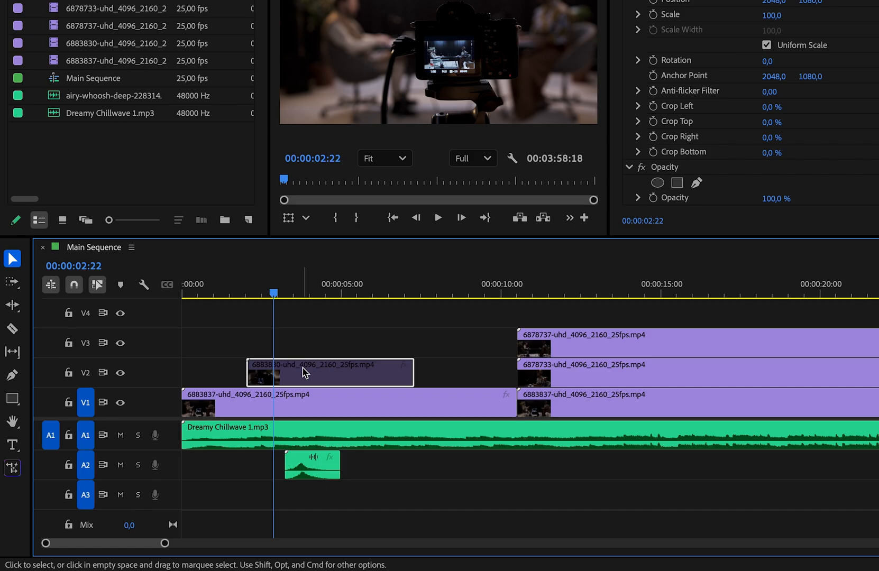
{"action": "right_click", "coordinate": [306, 373]}
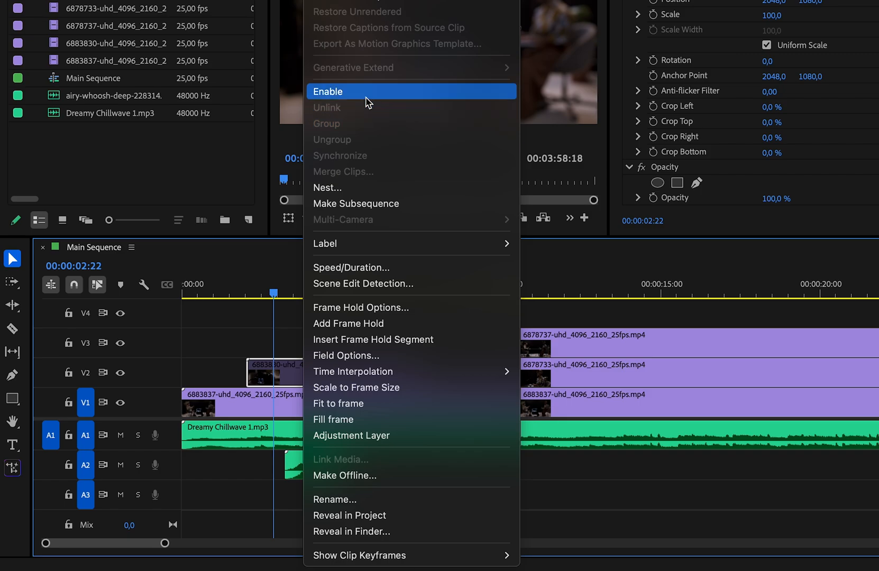
{"action": "left_click", "coordinate": [328, 91]}
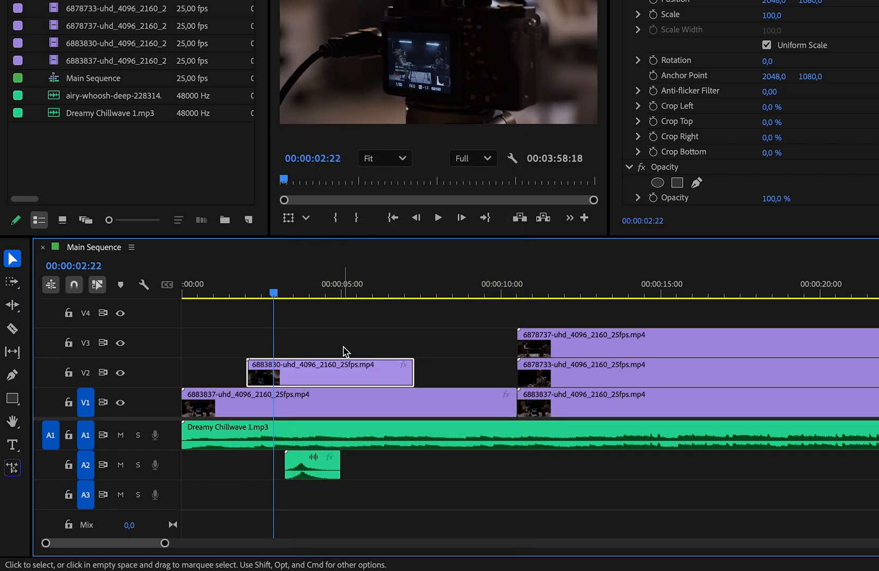
{"action": "mouse_move", "coordinate": [316, 375]}
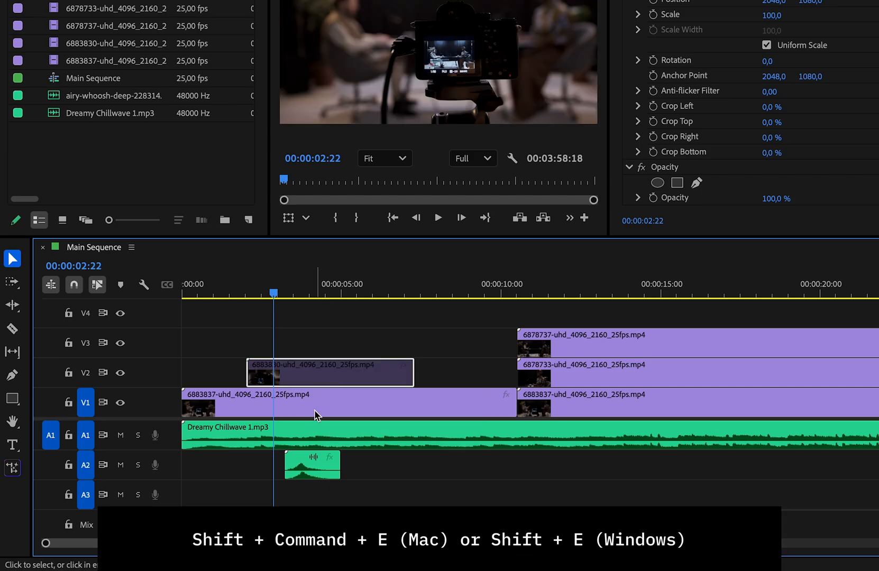
{"action": "left_click", "coordinate": [312, 465]}
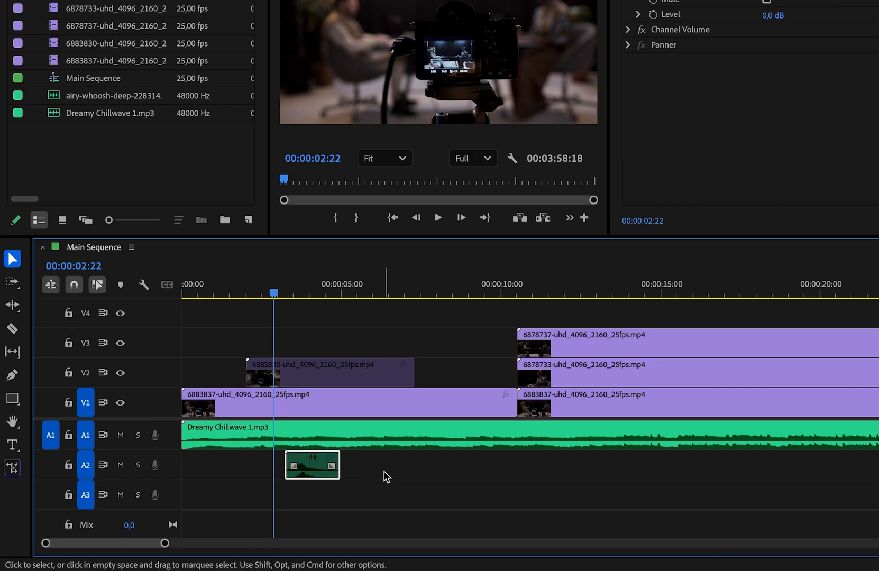
Step: Deselect the newly disabled whoosh clip on A2 by clicking empty timeline space
{"action": "left_click", "coordinate": [438, 218]}
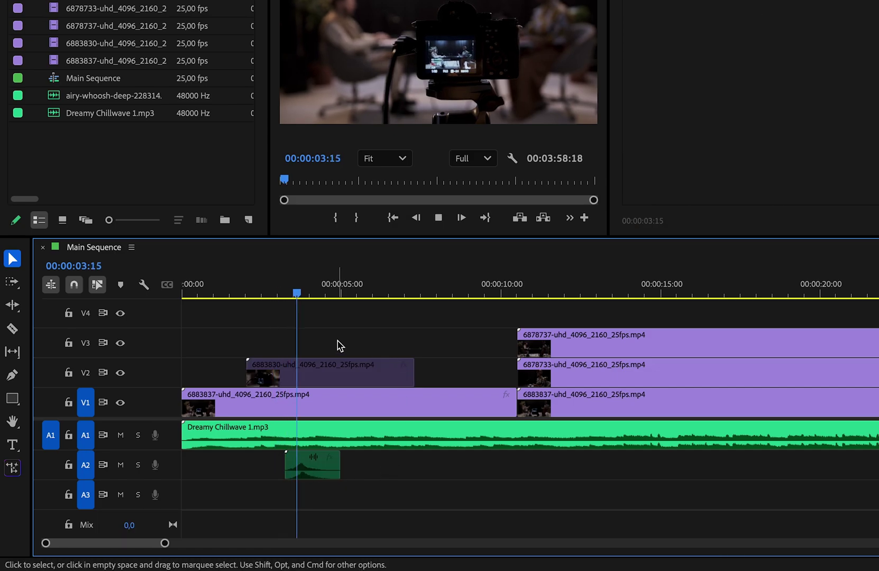
{"action": "left_click", "coordinate": [468, 292]}
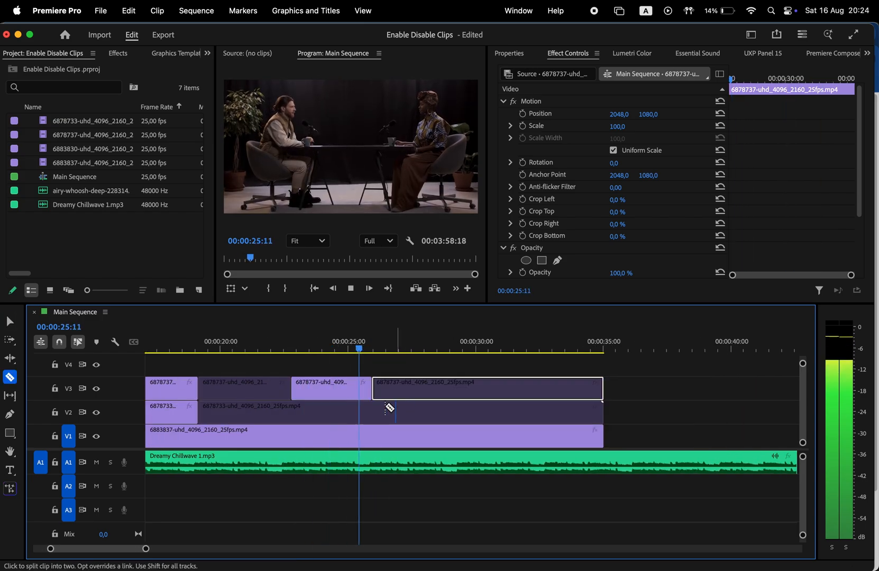
Step: Split the V2 camera clip with the Razor so alternating pieces can be disabled
{"action": "left_click", "coordinate": [9, 321]}
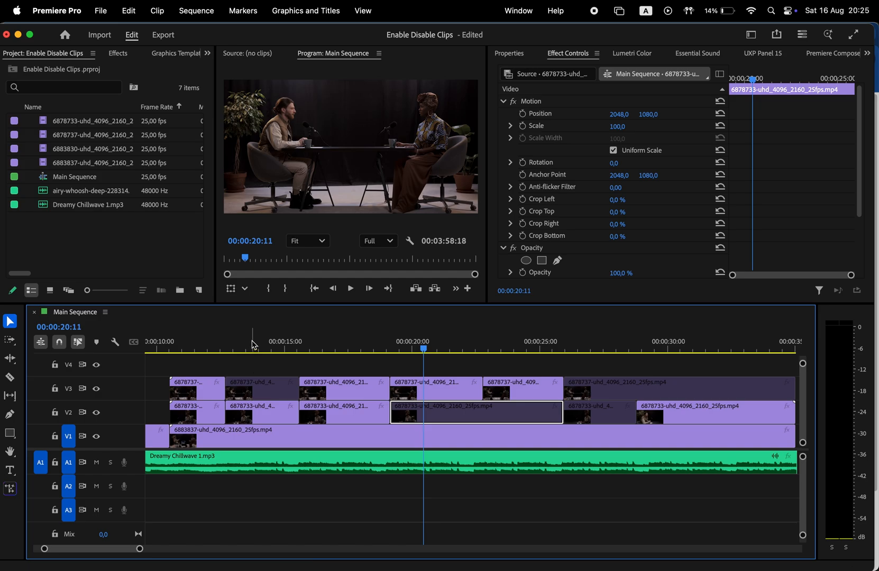
{"action": "left_click", "coordinate": [256, 348]}
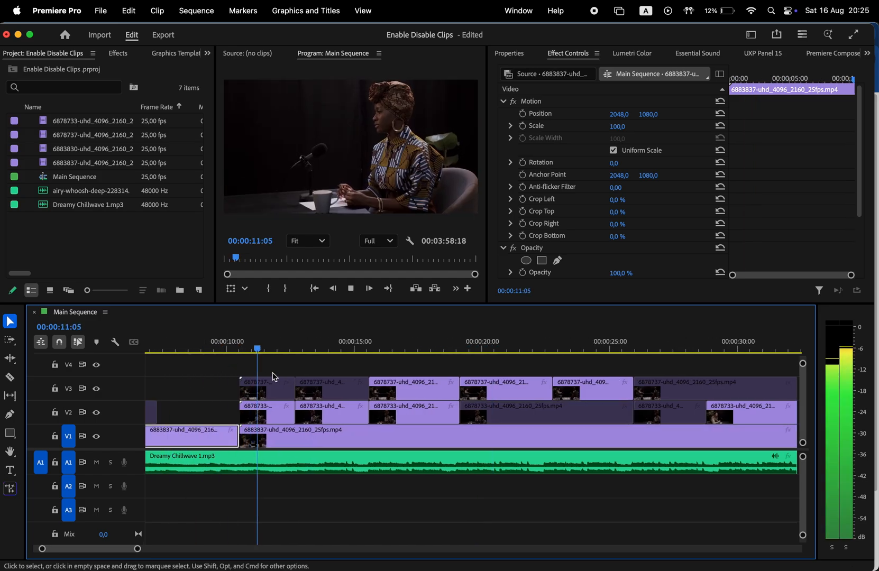